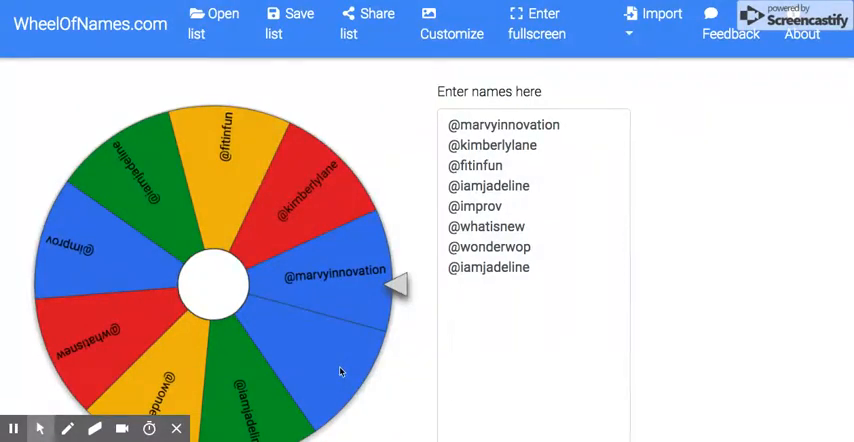
mouse_move(216, 288)
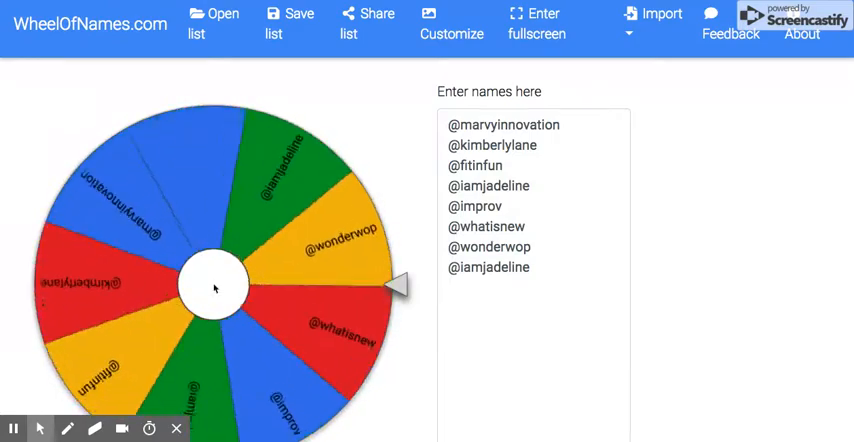
Spin the eight-handle wheel until a winner is announced.
click(212, 288)
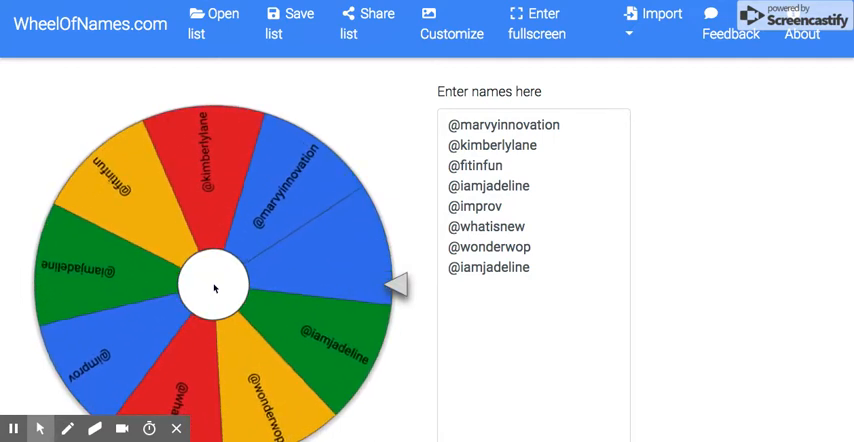
click(212, 288)
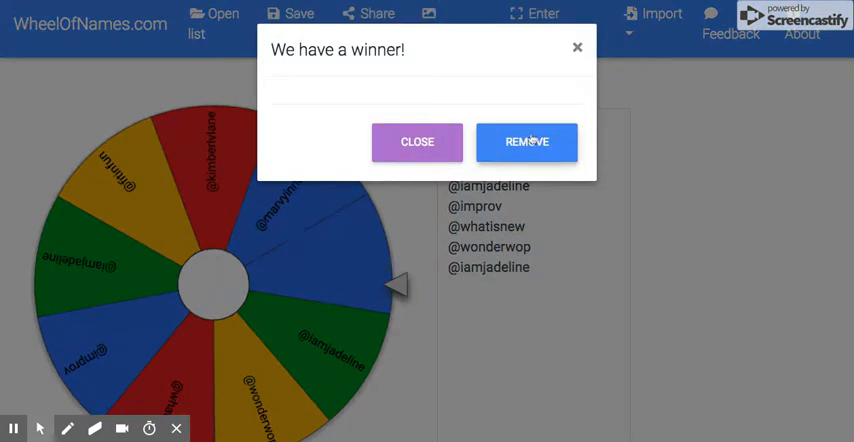
click(416, 140)
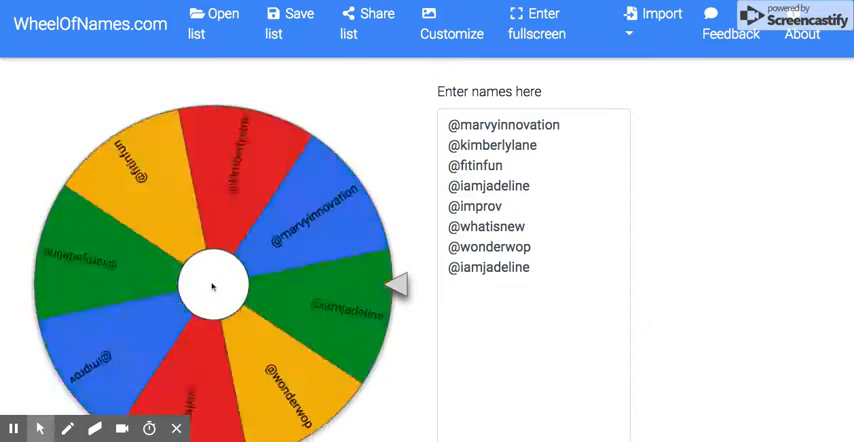
click(212, 288)
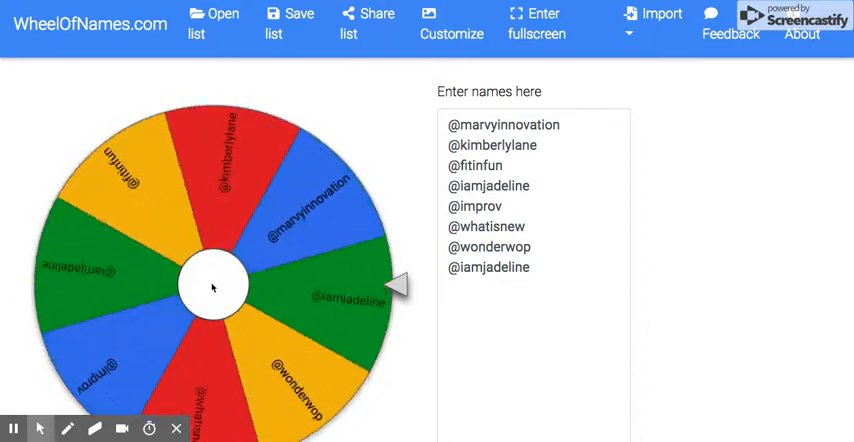
click(212, 288)
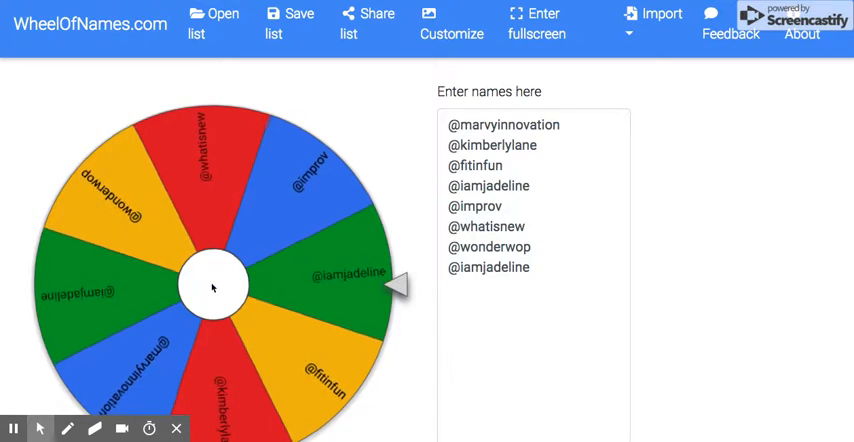
click(210, 288)
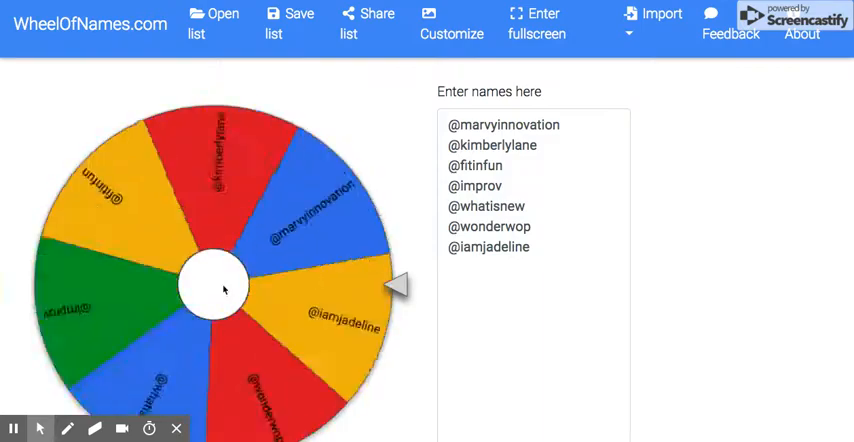
click(216, 284)
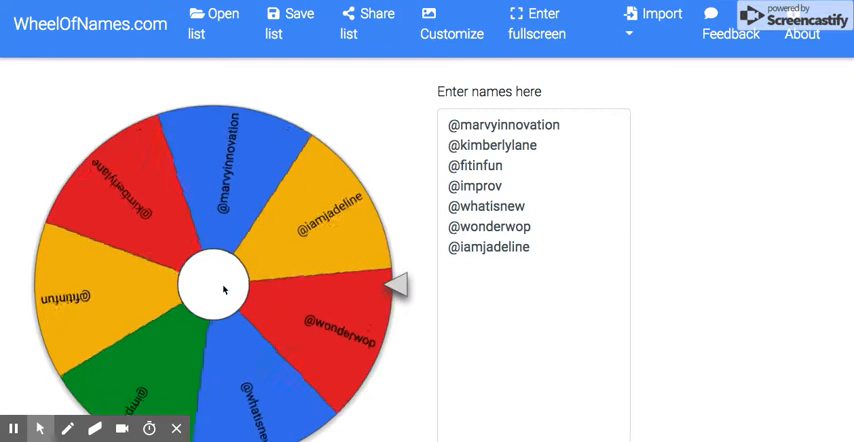
click(222, 290)
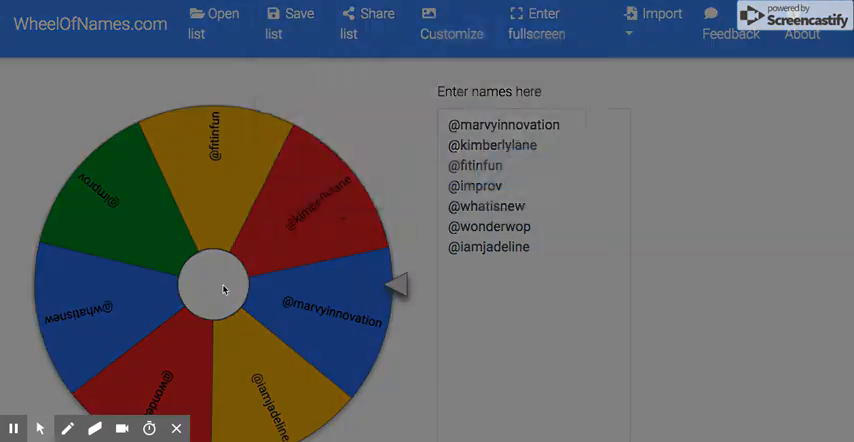
click(214, 284)
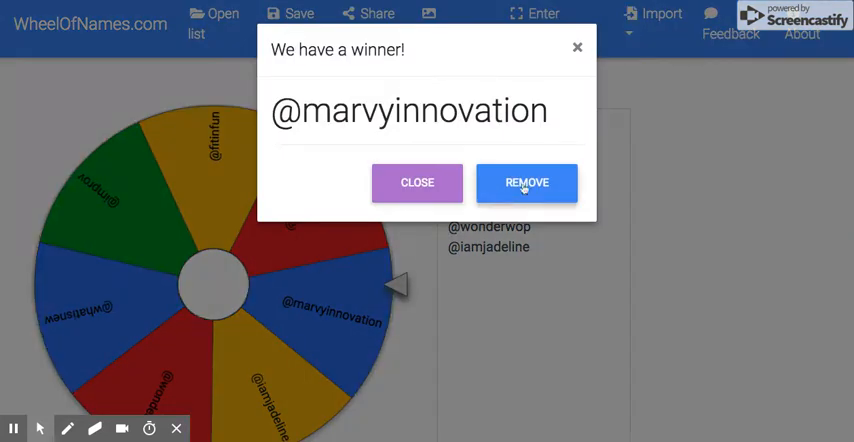
click(528, 182)
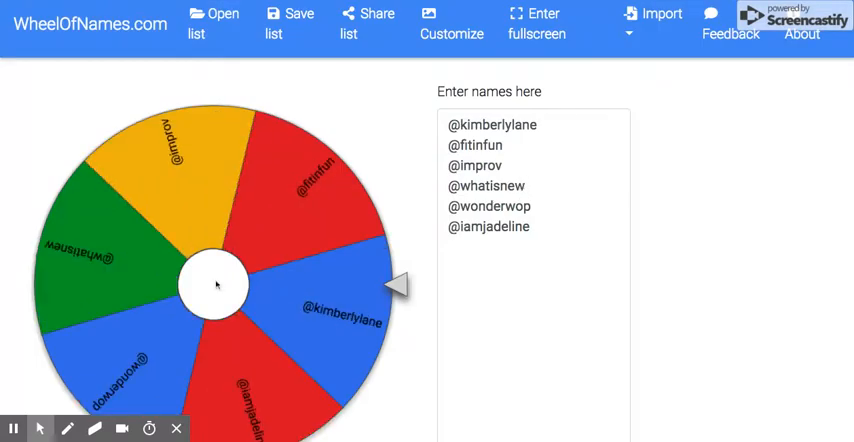
click(214, 284)
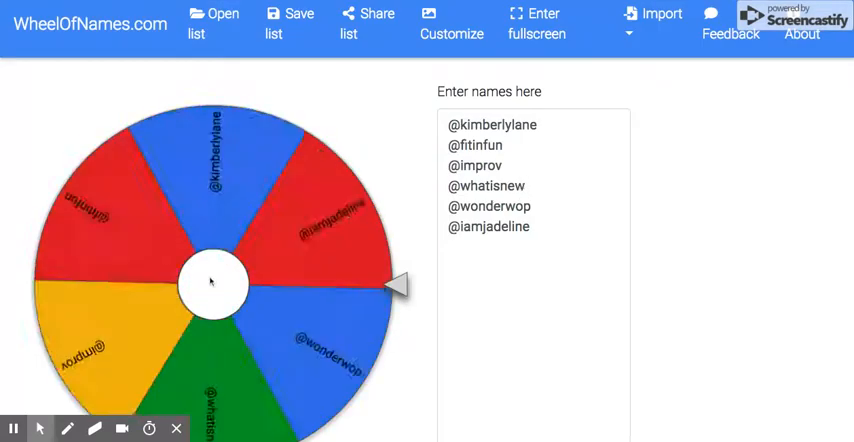
click(210, 282)
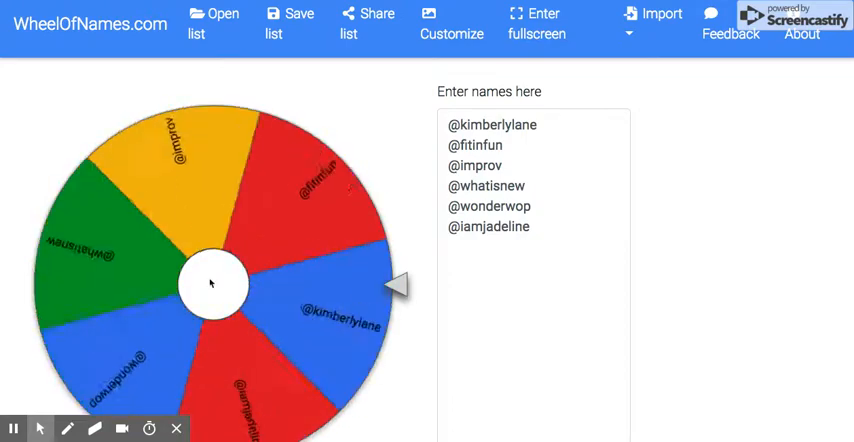
click(212, 284)
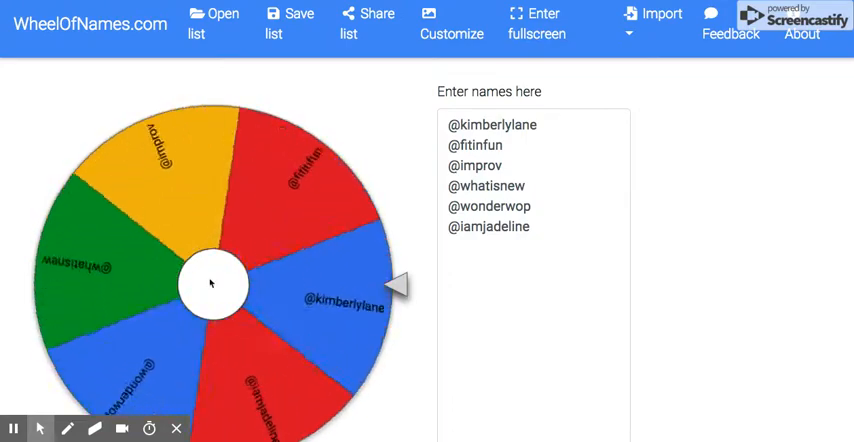
click(210, 284)
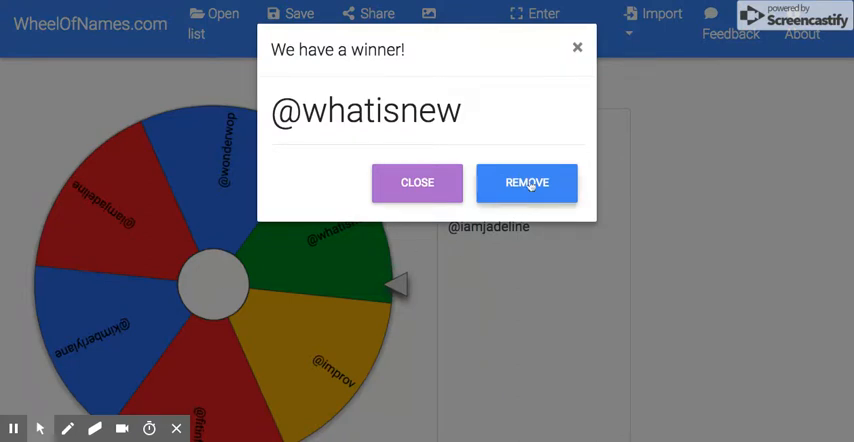
click(528, 182)
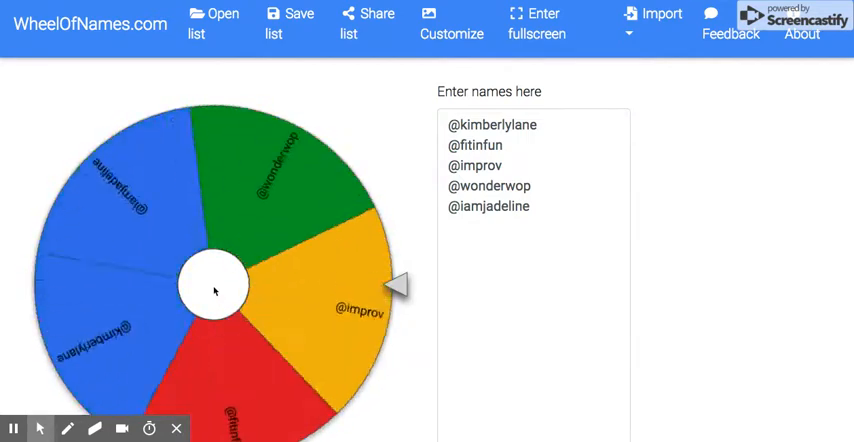
click(212, 290)
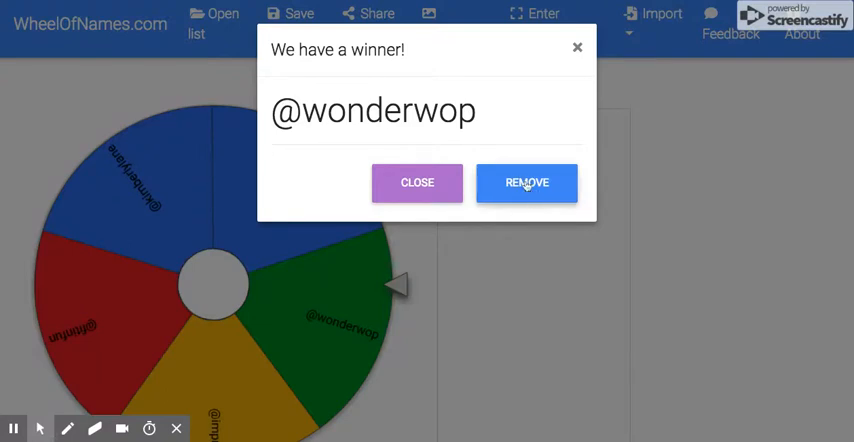
click(528, 182)
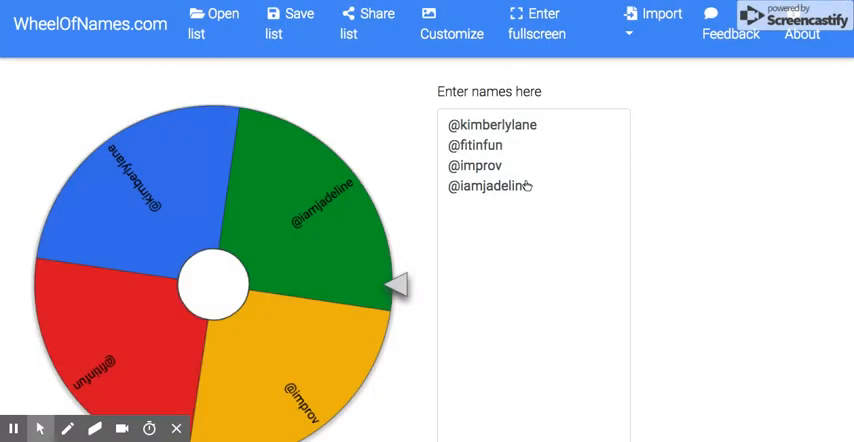